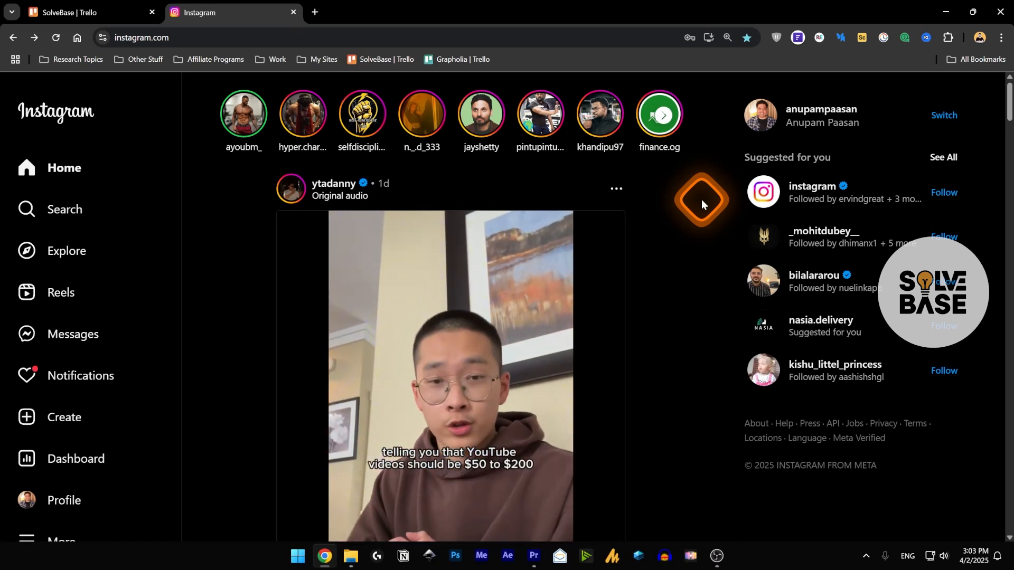
pyautogui.moveTo(656, 270)
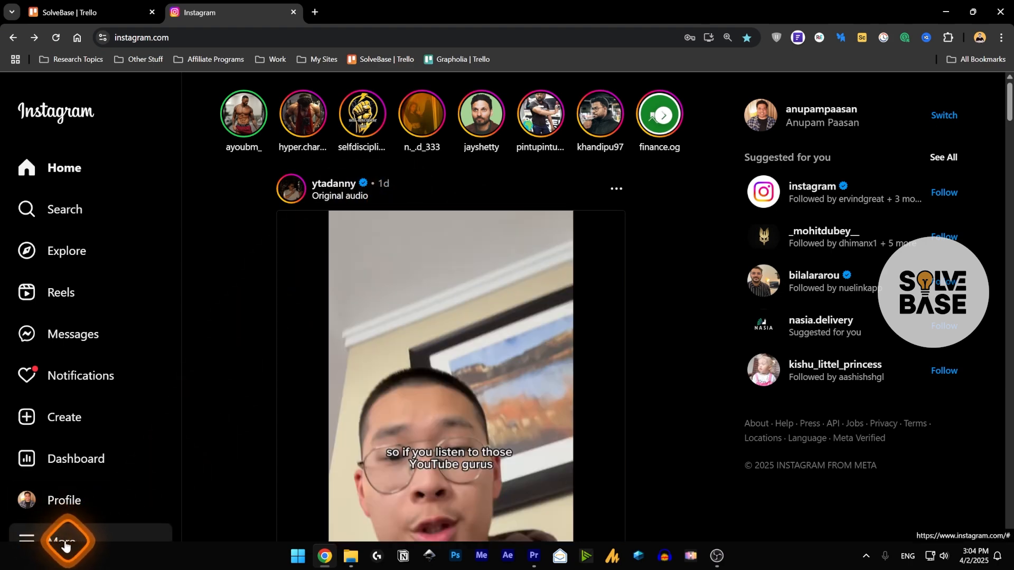
# Step: Open Settings from the More menu to reach the Edit profile page
pyautogui.click(63, 542)
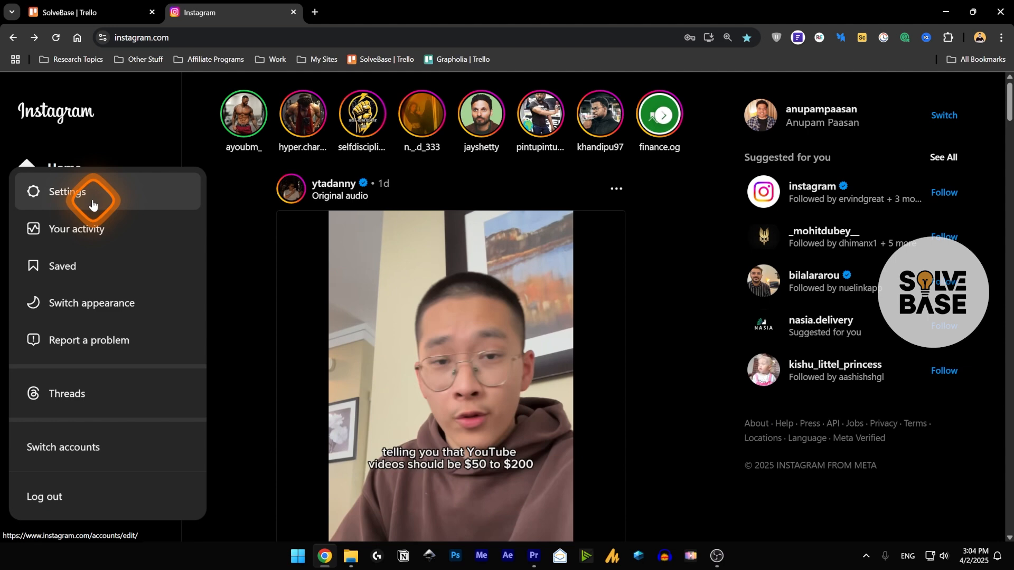
pyautogui.click(66, 193)
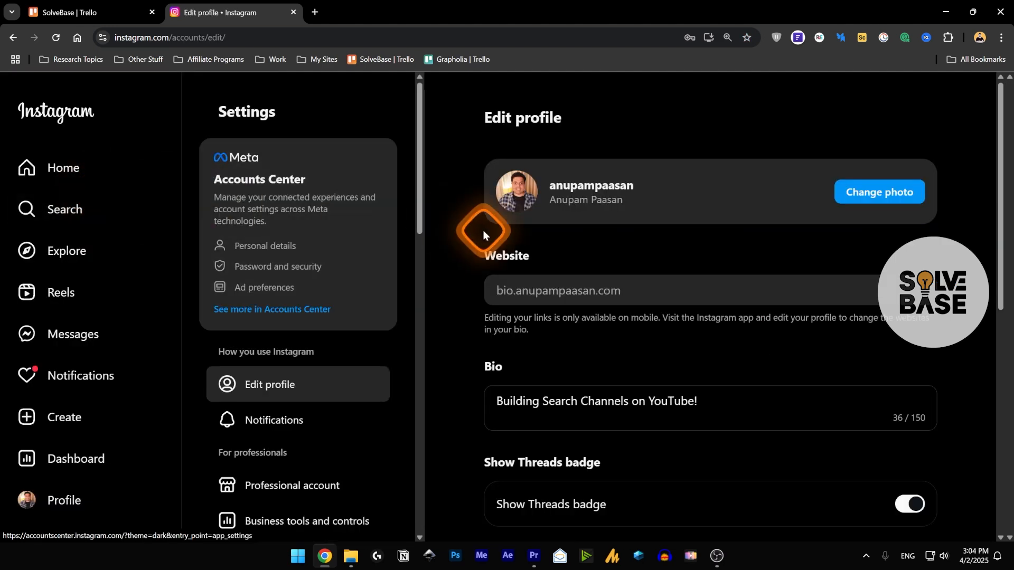
pyautogui.moveTo(288, 175)
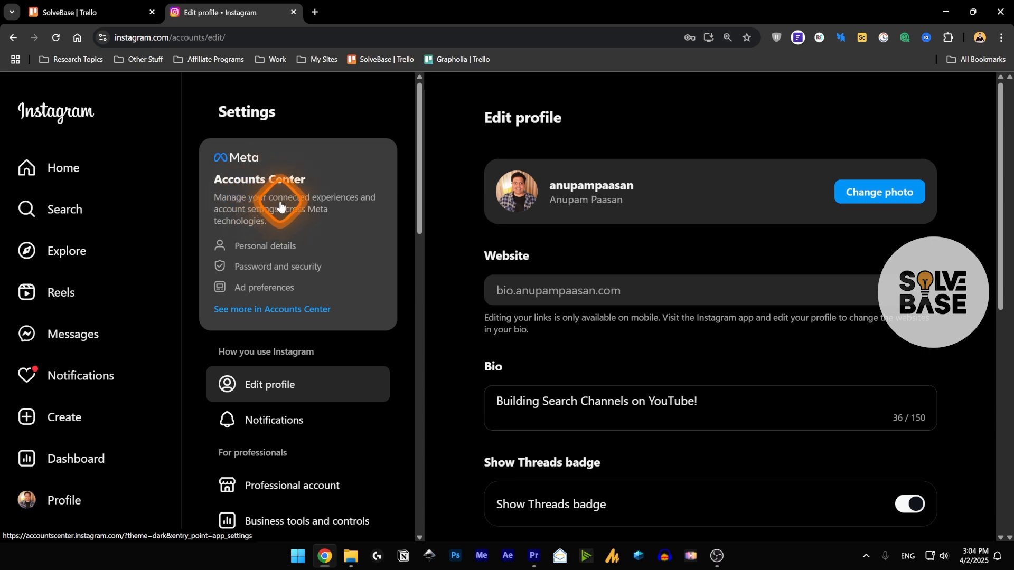
# Step: Open the Meta Accounts Center card to show the linked Instagram and Facebook profiles
pyautogui.click(271, 317)
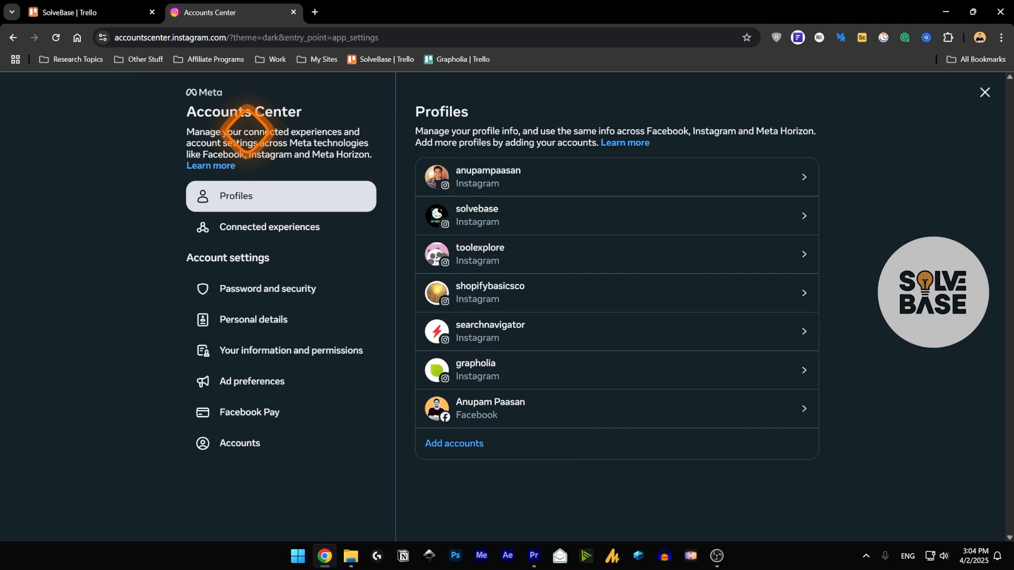
pyautogui.moveTo(497, 176)
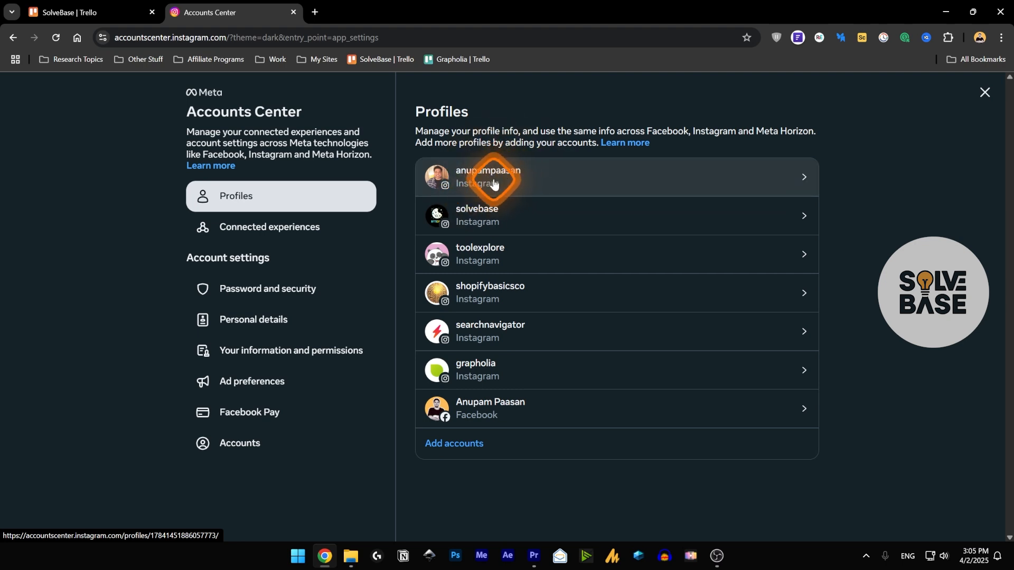
pyautogui.click(493, 177)
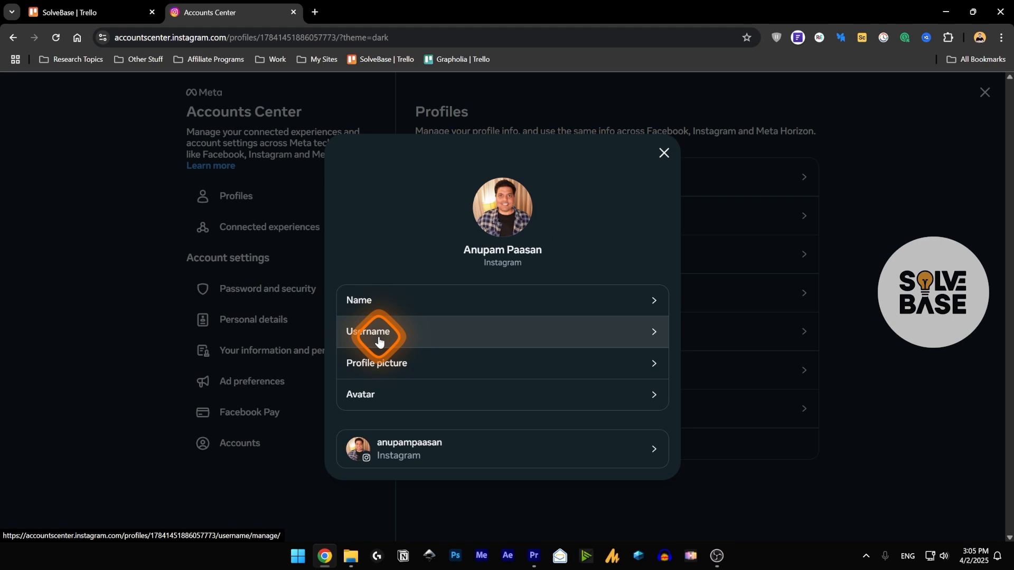
pyautogui.moveTo(361, 401)
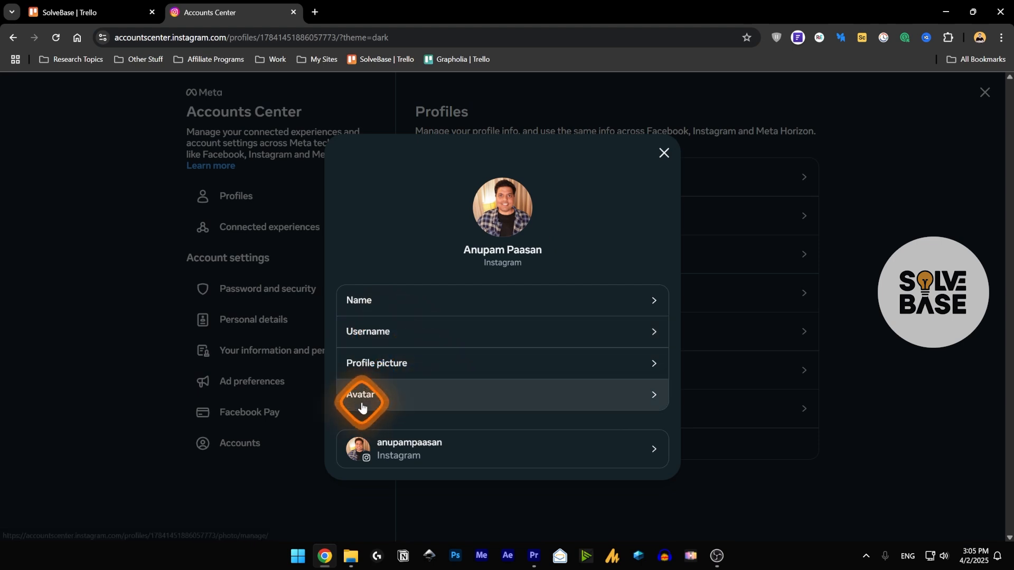
pyautogui.moveTo(367, 306)
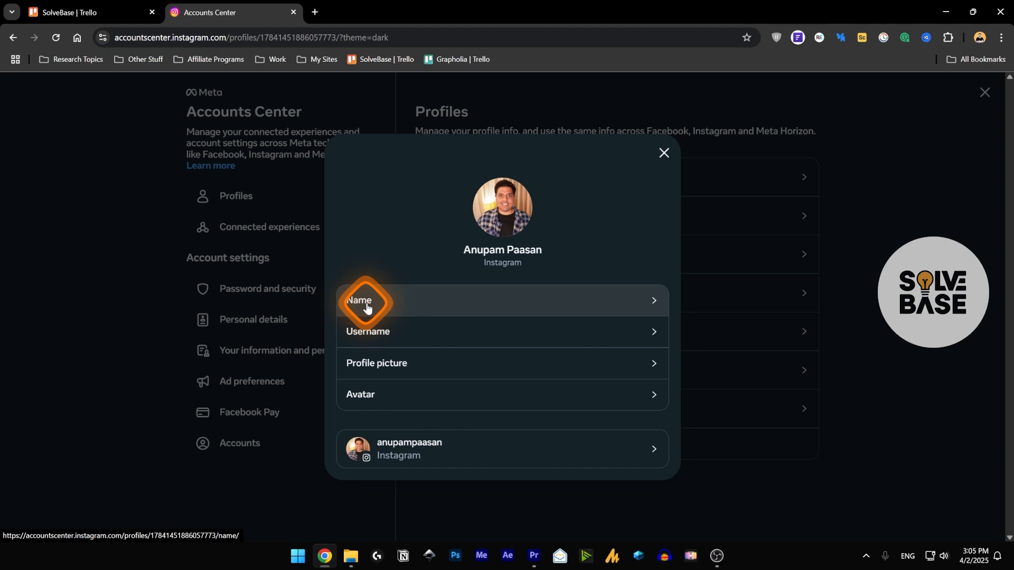
pyautogui.moveTo(371, 337)
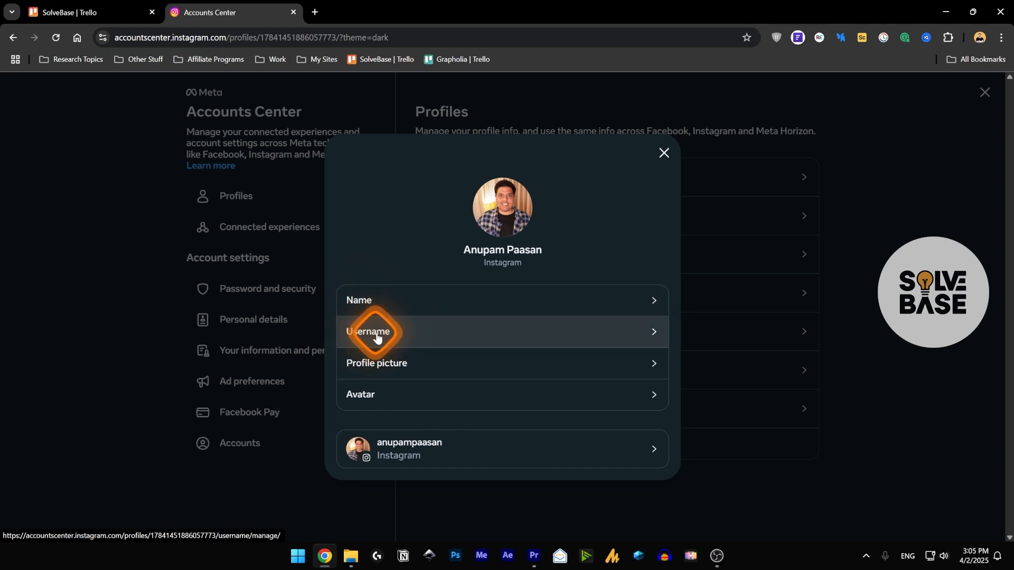
# Step: Clear the profile's current username and enter GrockGrock as the replacement
pyautogui.click(372, 331)
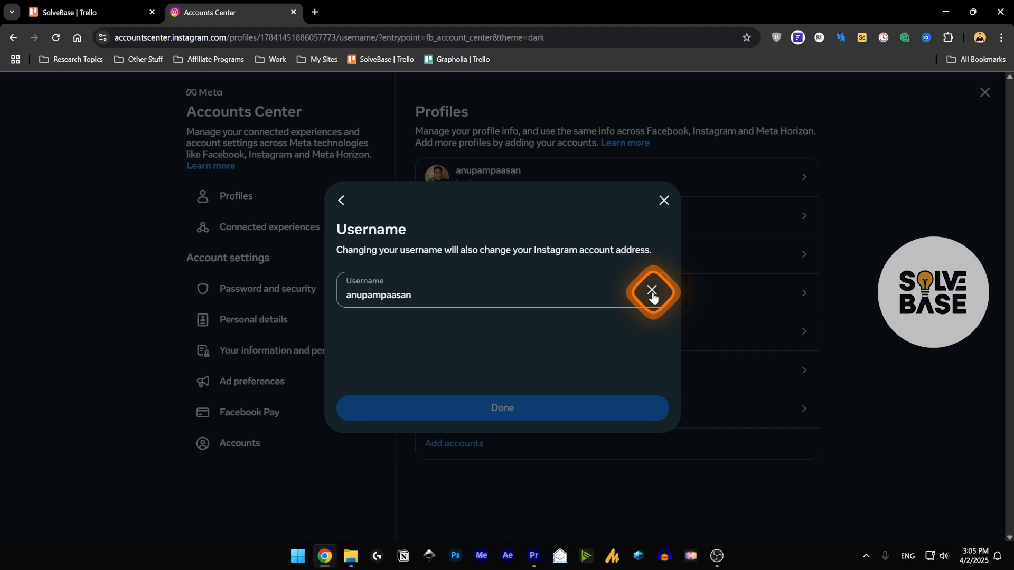
pyautogui.click(651, 290)
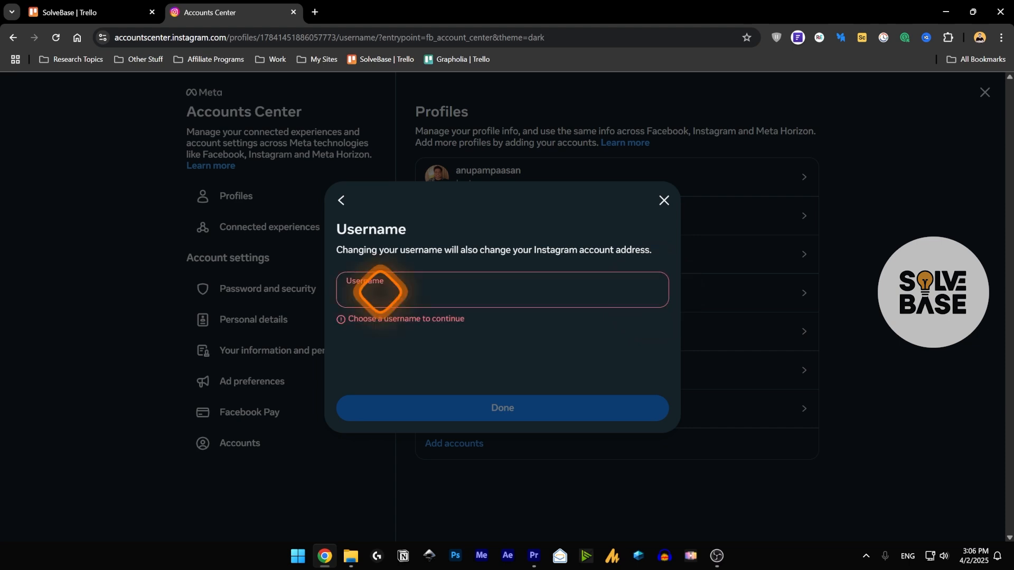
pyautogui.write('GrockGock')
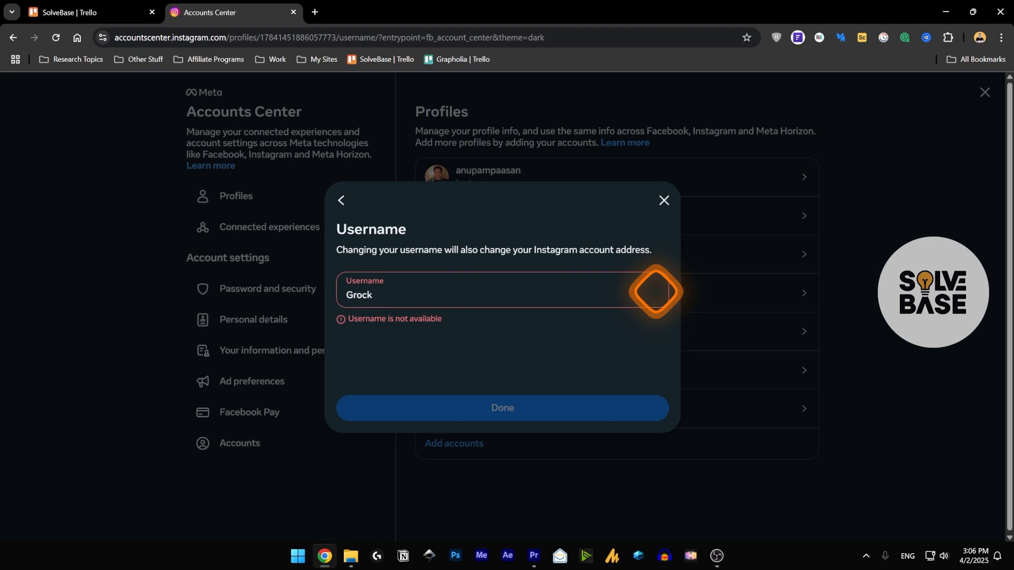
pyautogui.moveTo(366, 329)
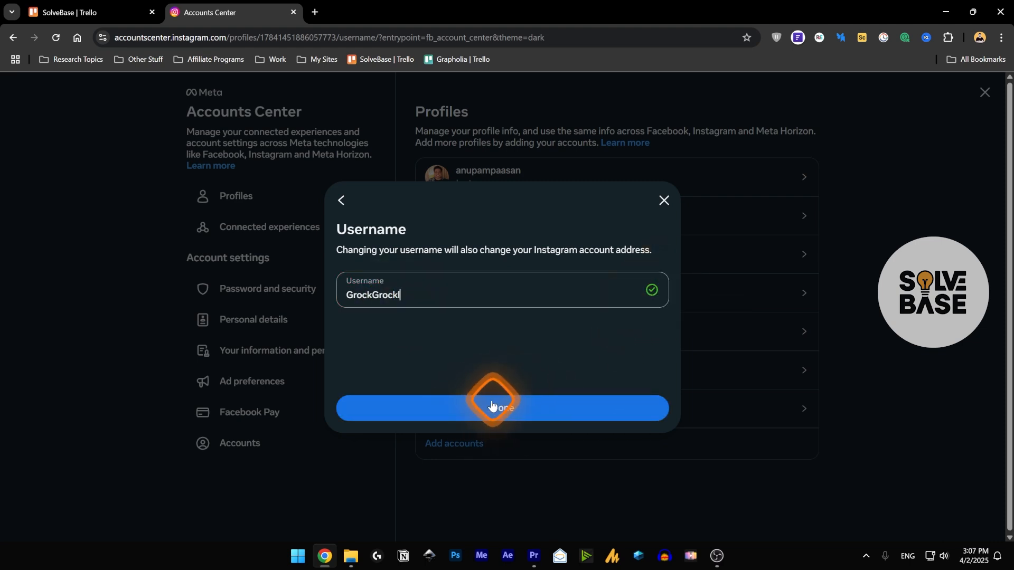
# Step: Submit GrockGrock as the new username and proceed to password verification
pyautogui.click(501, 407)
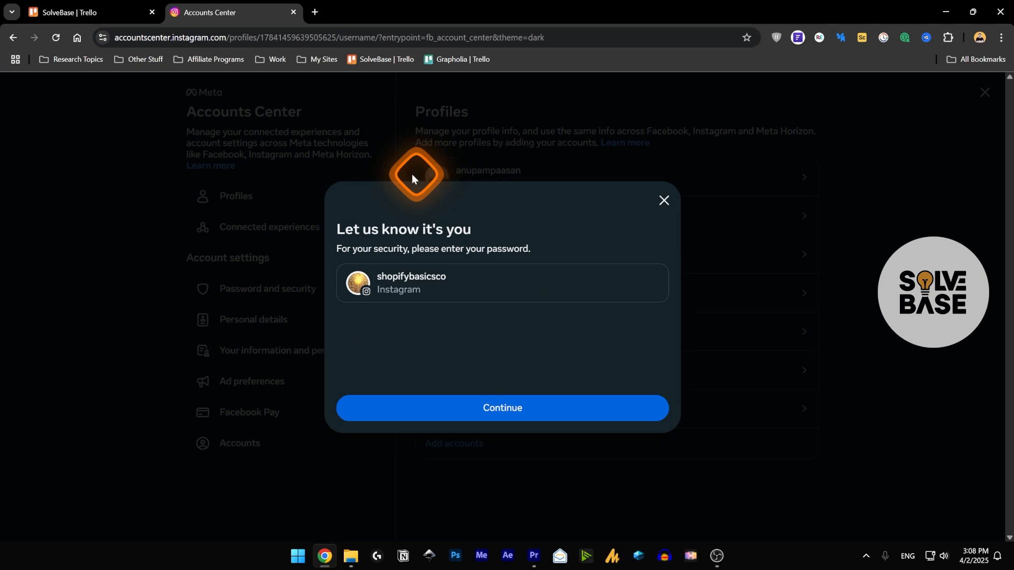
pyautogui.click(502, 407)
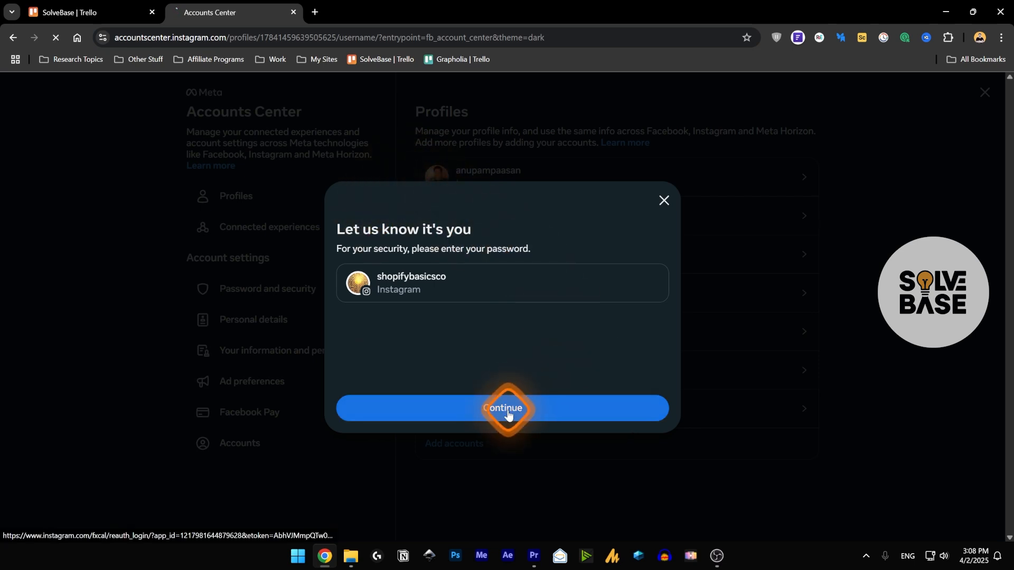
pyautogui.click(501, 407)
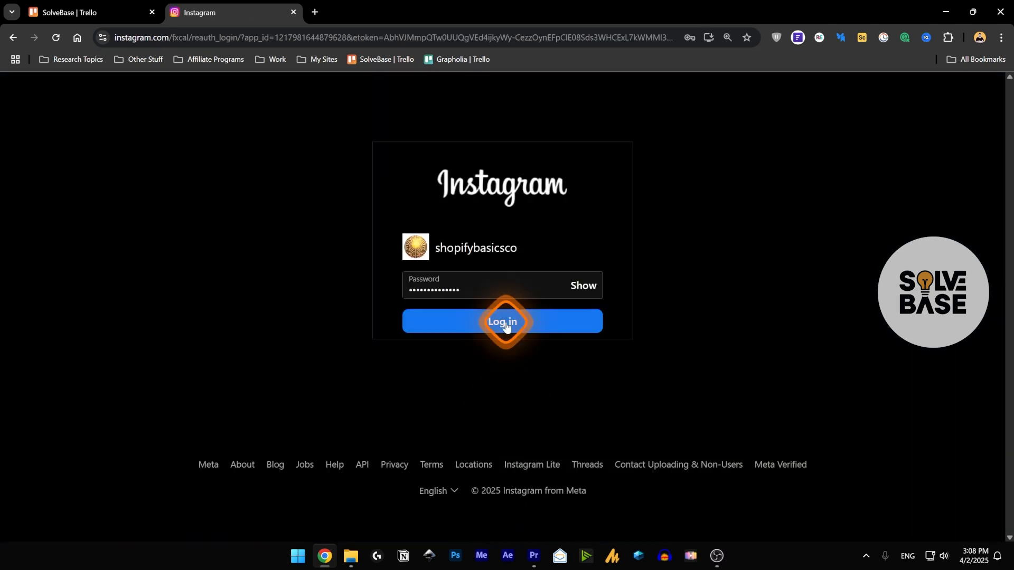
# Step: Log in with the account password and continue as shopifybasicsco
pyautogui.click(502, 322)
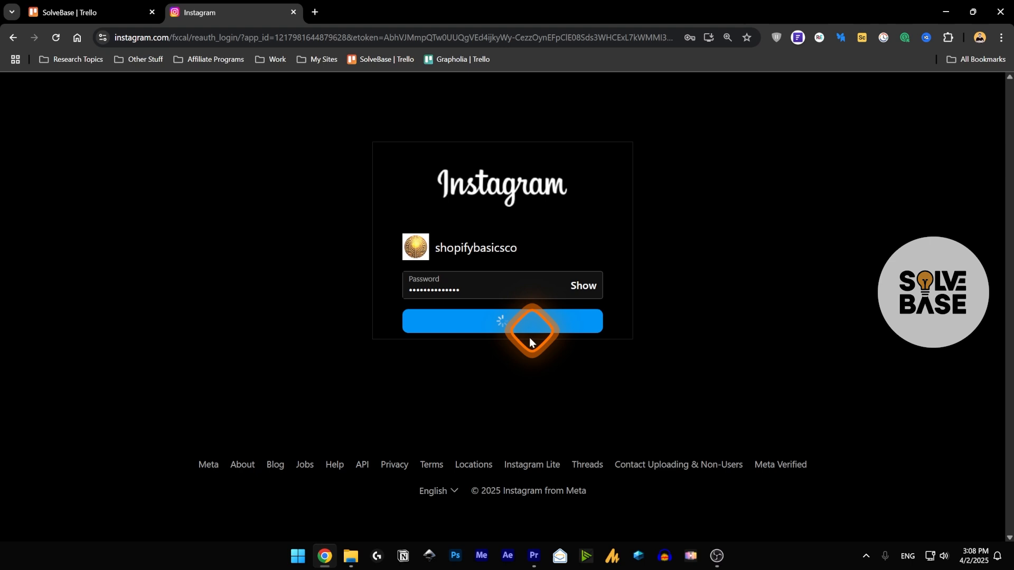
pyautogui.click(501, 320)
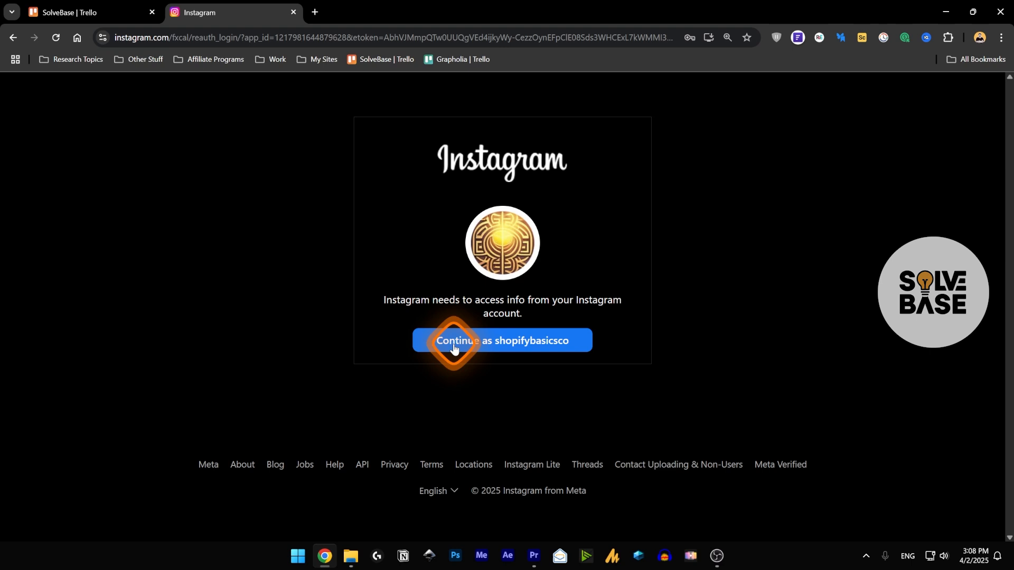
pyautogui.click(502, 340)
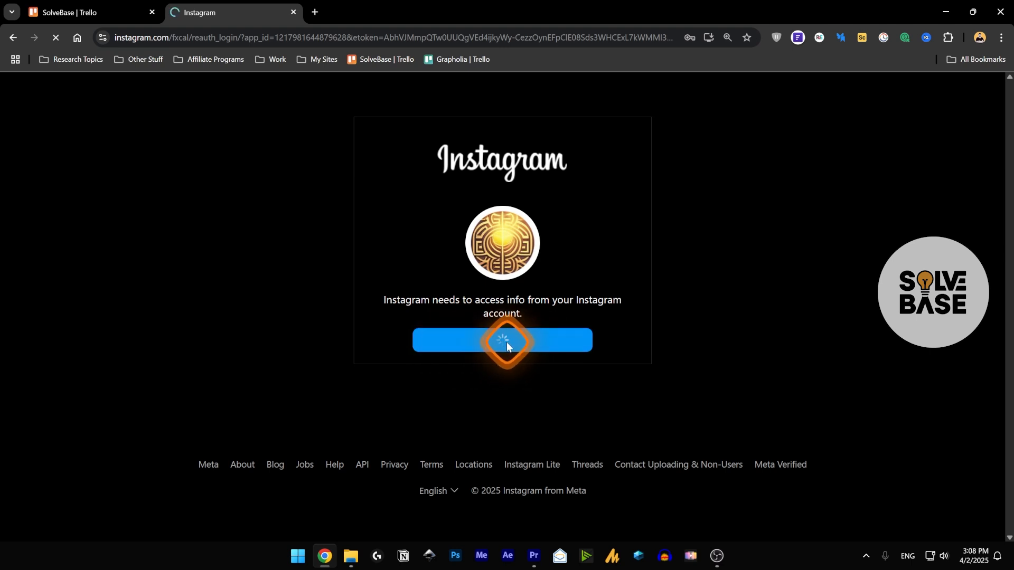
# Step: Save the username change, returning to Profiles showing shopifybasic
pyautogui.click(502, 341)
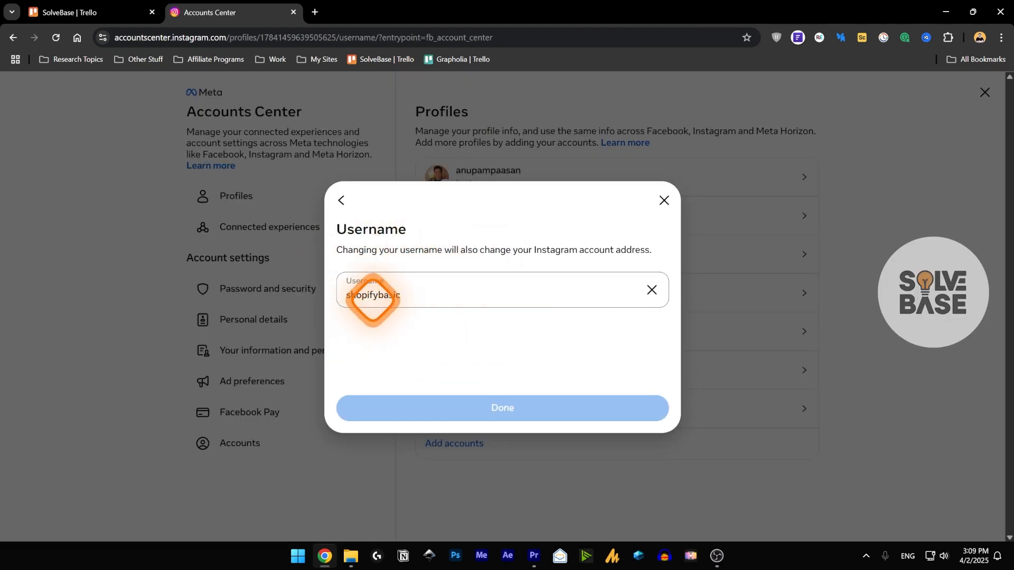
pyautogui.click(663, 201)
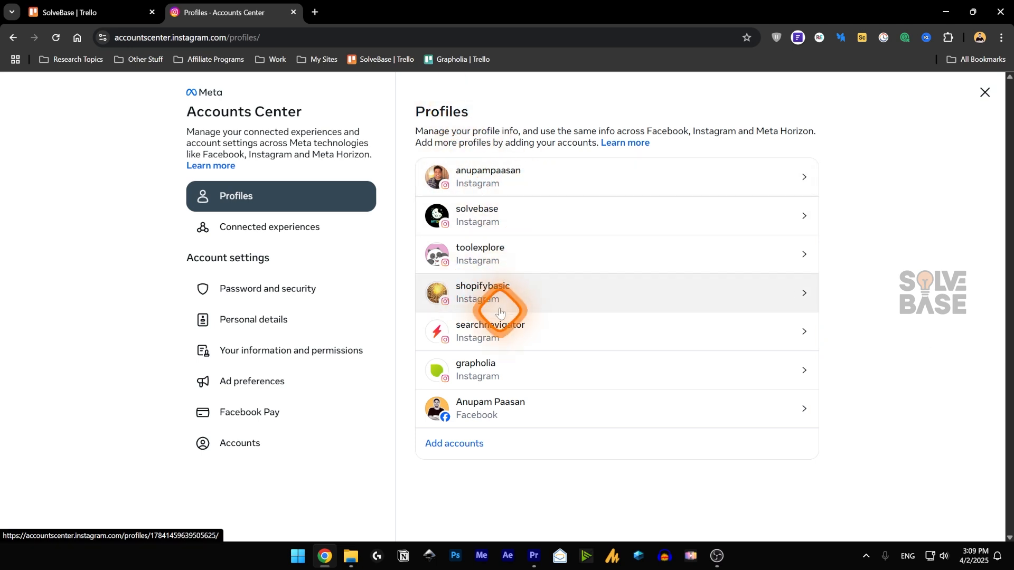
pyautogui.moveTo(459, 191)
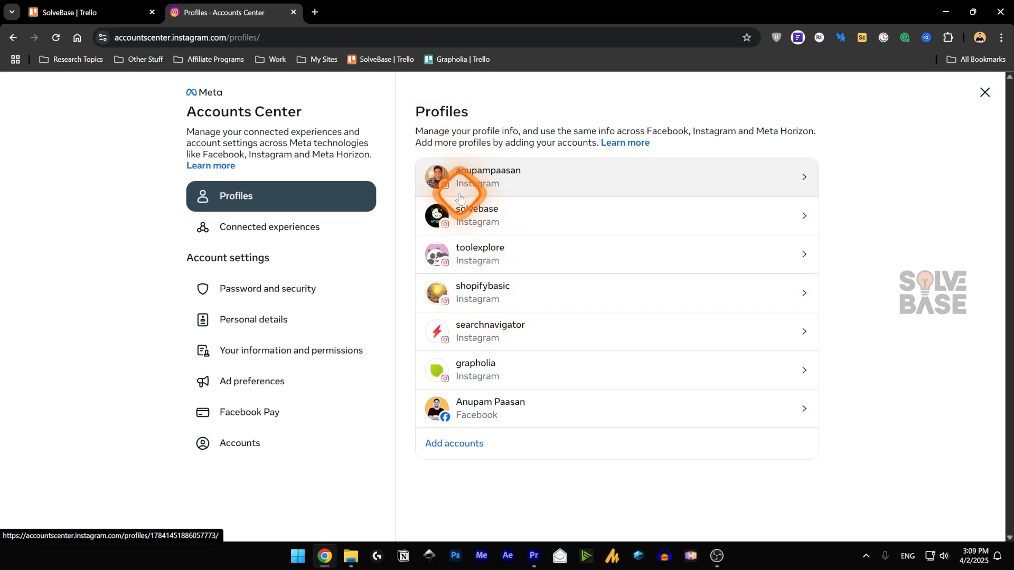